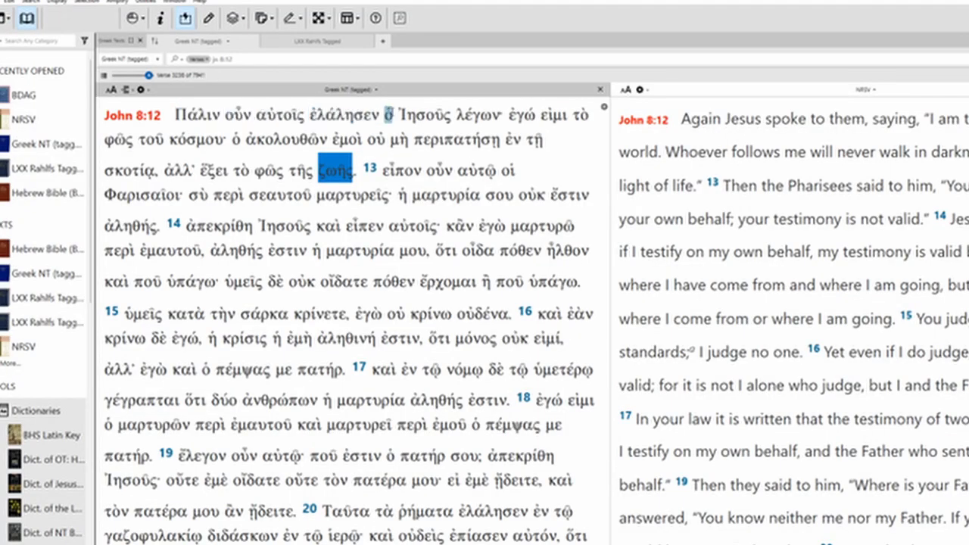
Step: Review τοῦ, ἀκολουθῶν, αὐτοῖς and κόσμου in the Greek text of John 8:12
left_click(478, 115)
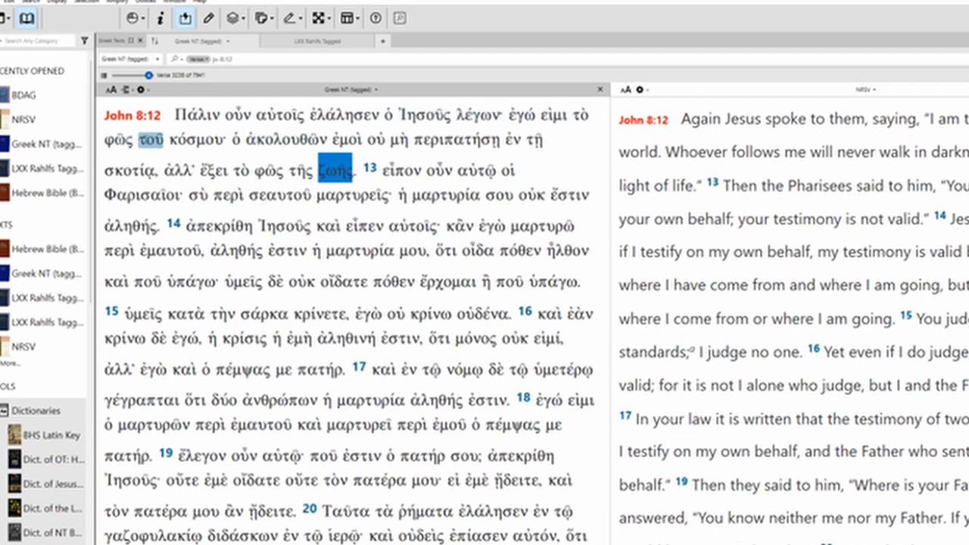
left_click(284, 139)
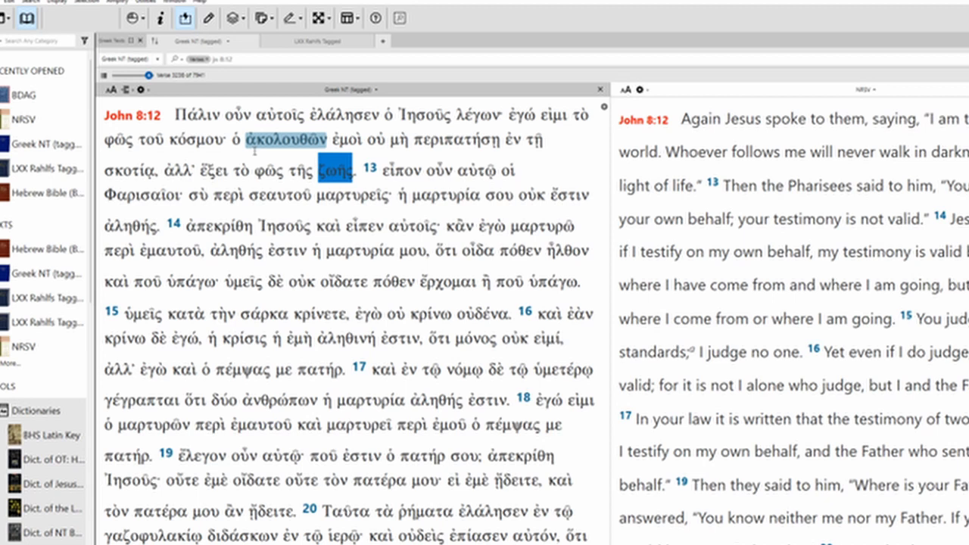
left_click(347, 139)
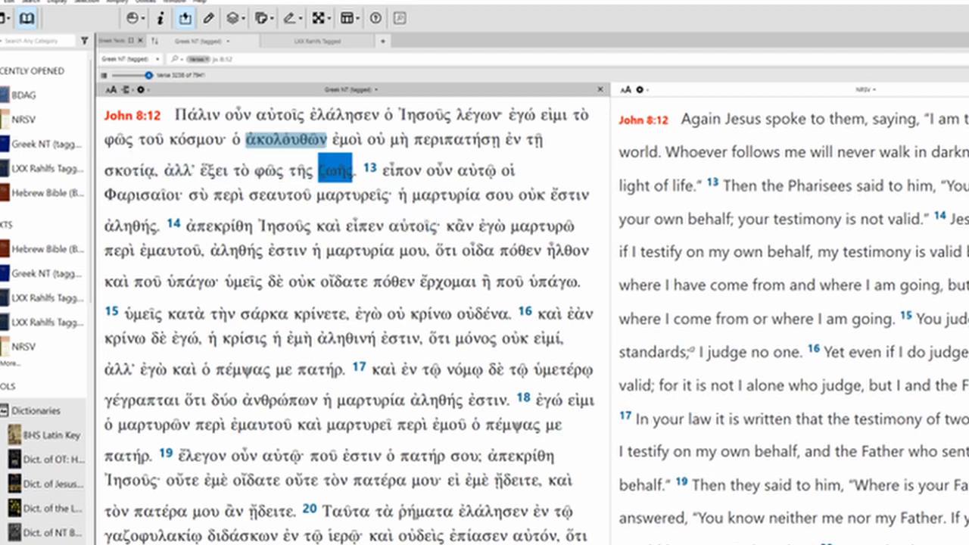
left_click(280, 115)
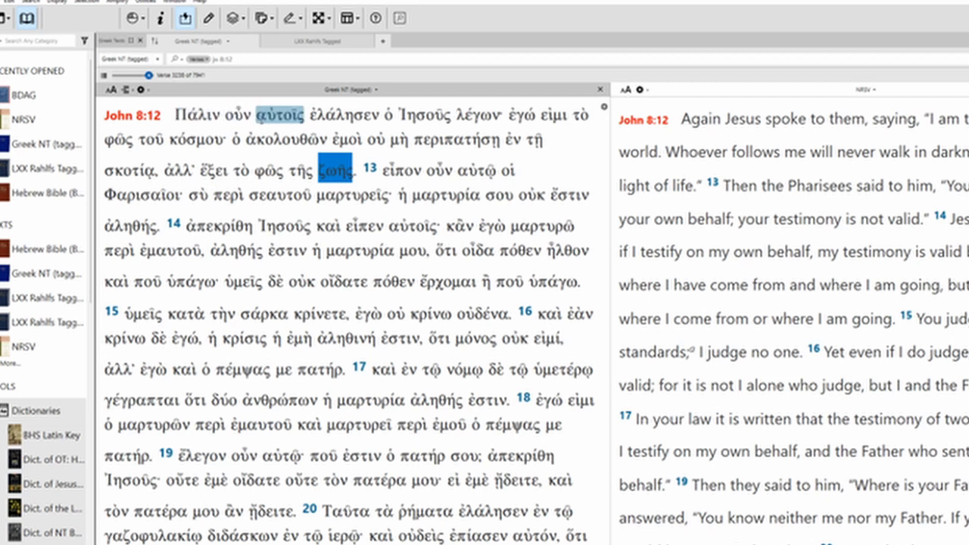
left_click(345, 115)
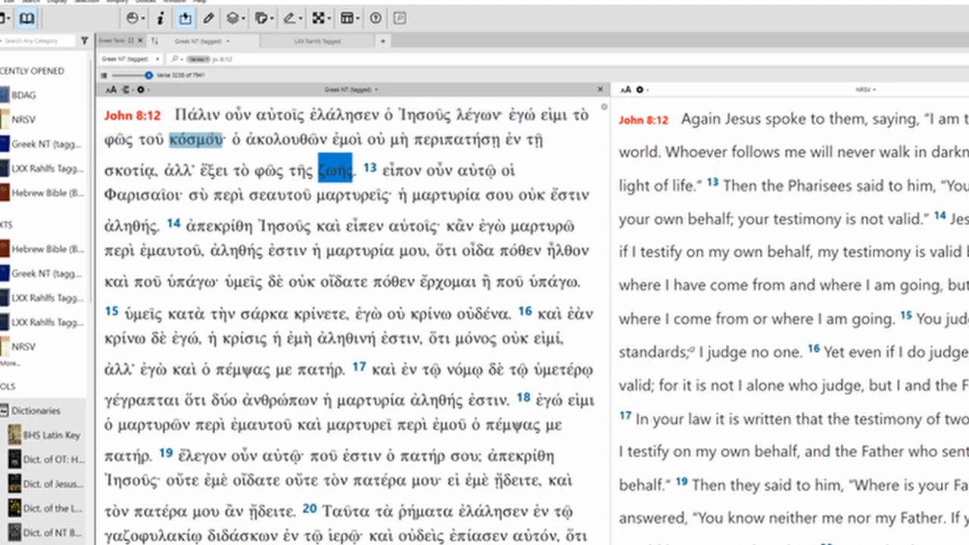
Step: Review περιπατήσῃ, σκοτίᾳ and ἕξει, then show the Diagram (John 8:12) view
left_click(372, 139)
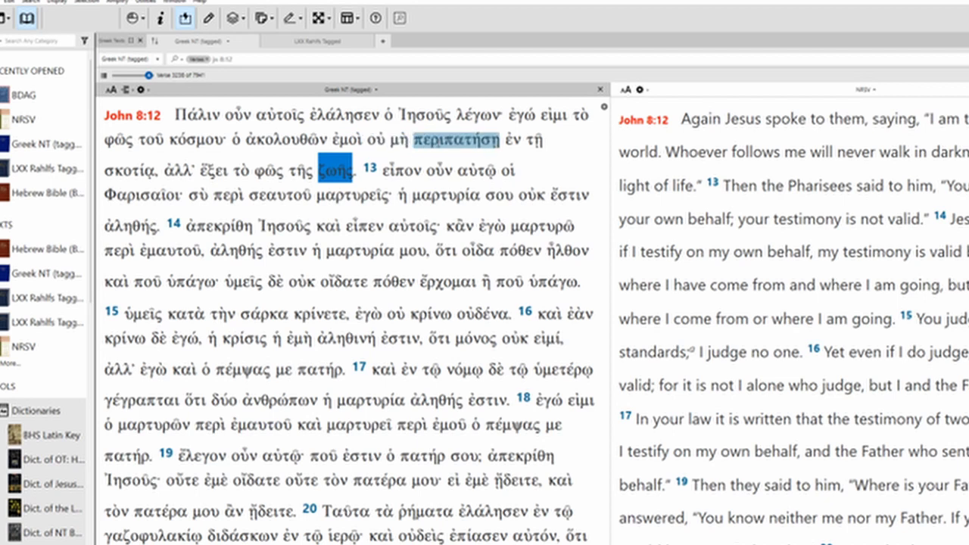
left_click(131, 170)
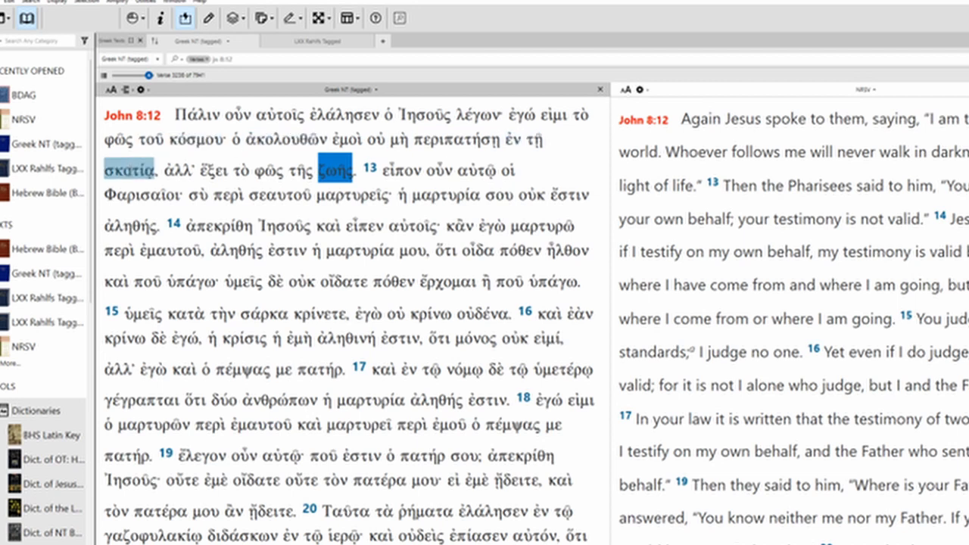
left_click(213, 170)
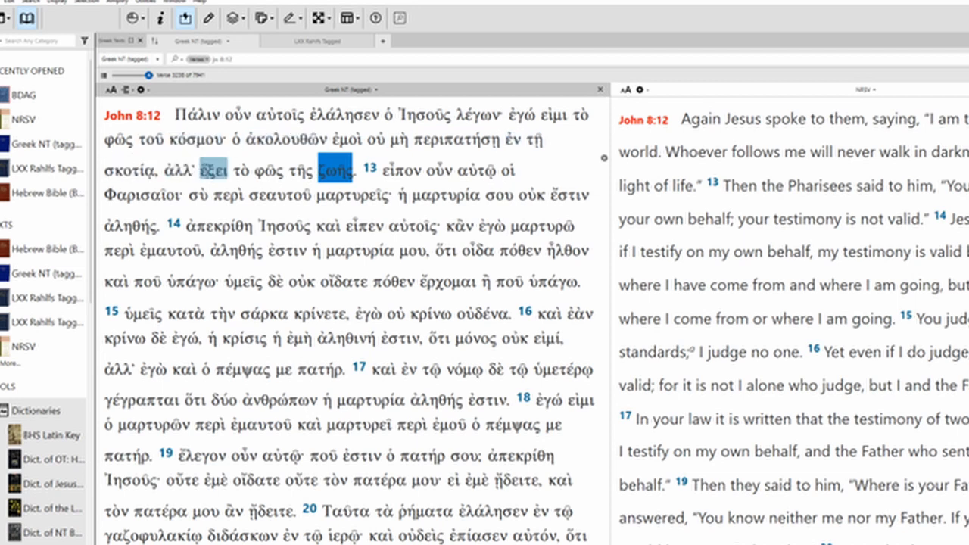
left_click(270, 170)
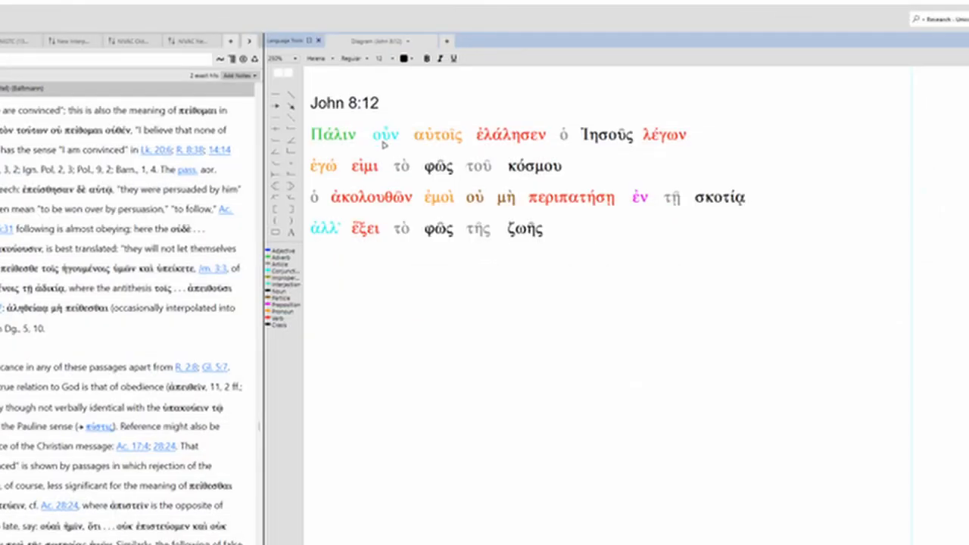
Step: Start a new diagram line with οὖν followed by ὁ Ἰησοῦς
left_click(384, 135)
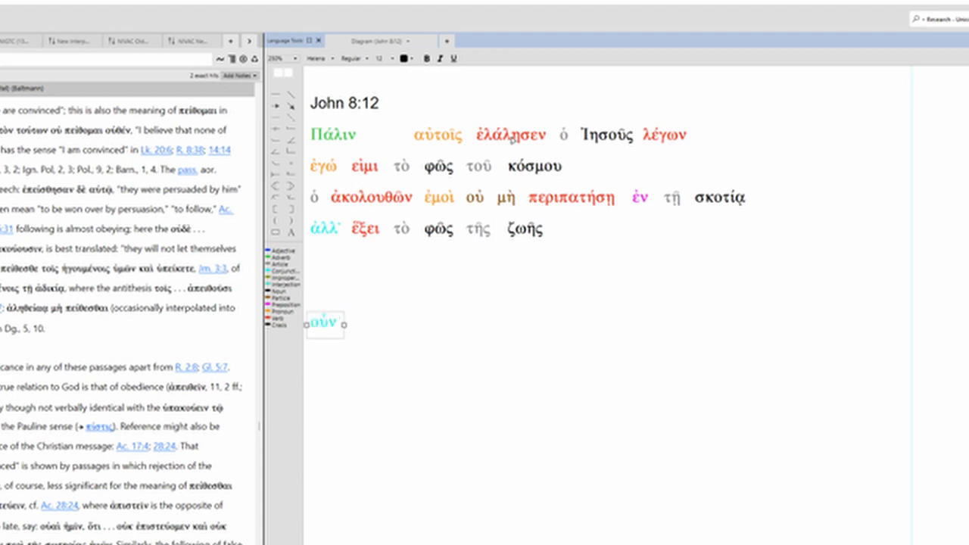
left_click(606, 135)
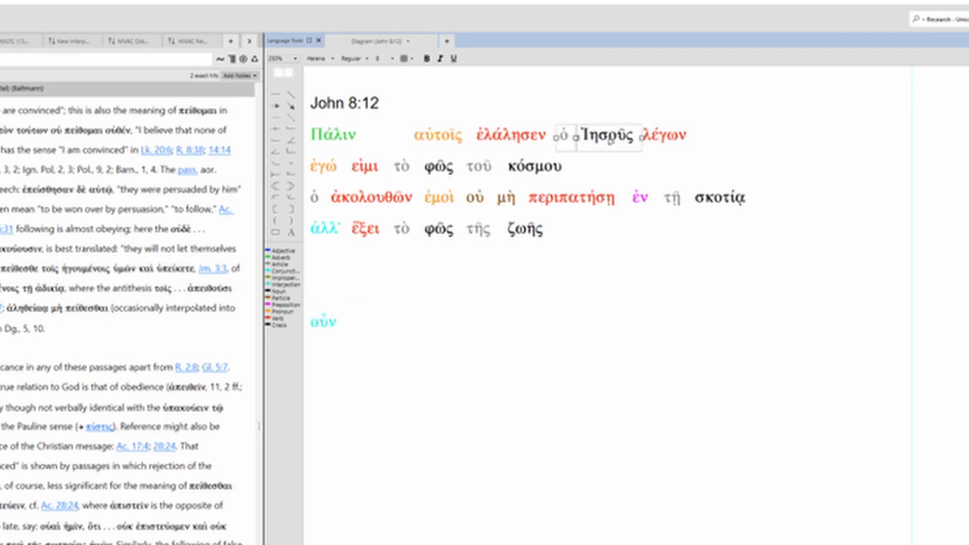
left_click_drag(597, 136, 399, 324)
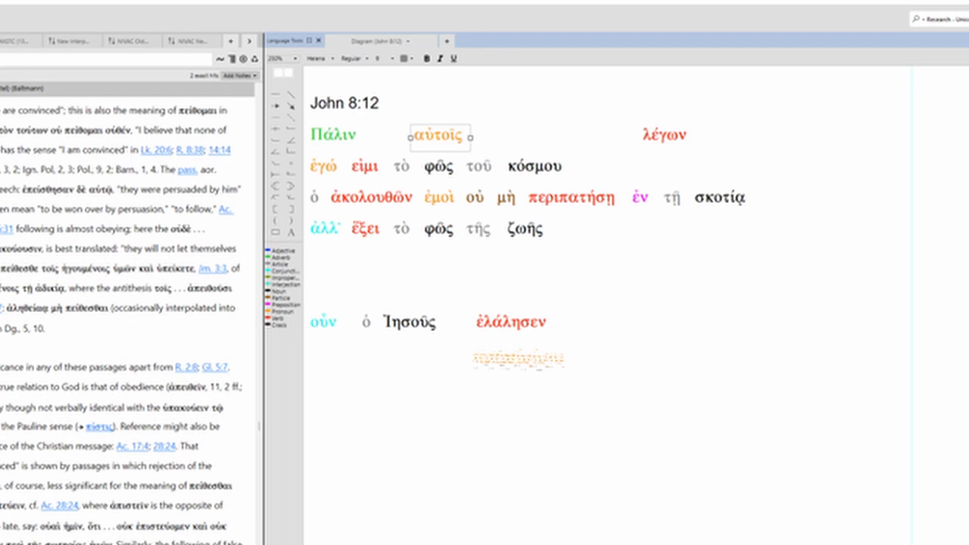
Step: Set αὐτοῖς beneath ἐλάλησεν and finish the line with Πάλιν and λέγων
left_click_drag(439, 136, 544, 356)
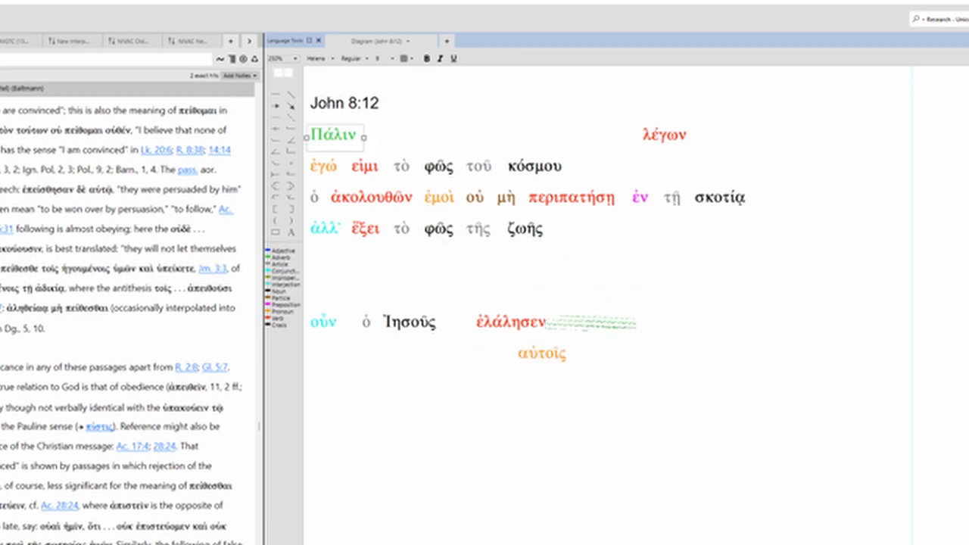
left_click_drag(336, 136, 593, 324)
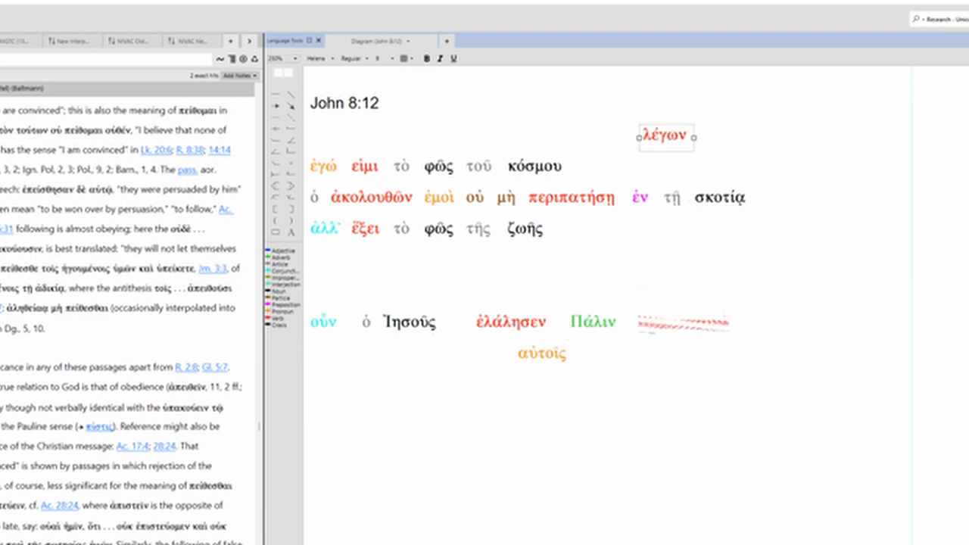
left_click_drag(665, 136, 684, 324)
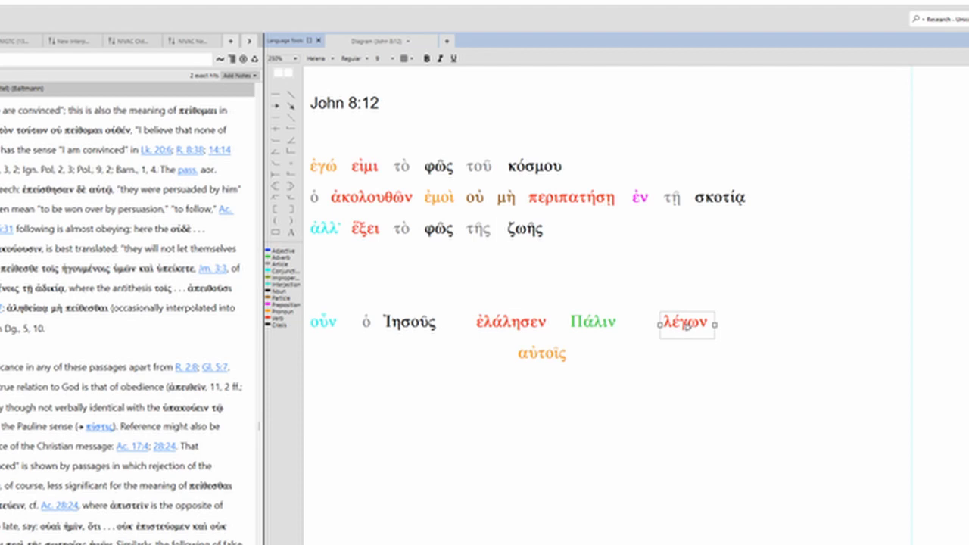
mouse_move(376, 347)
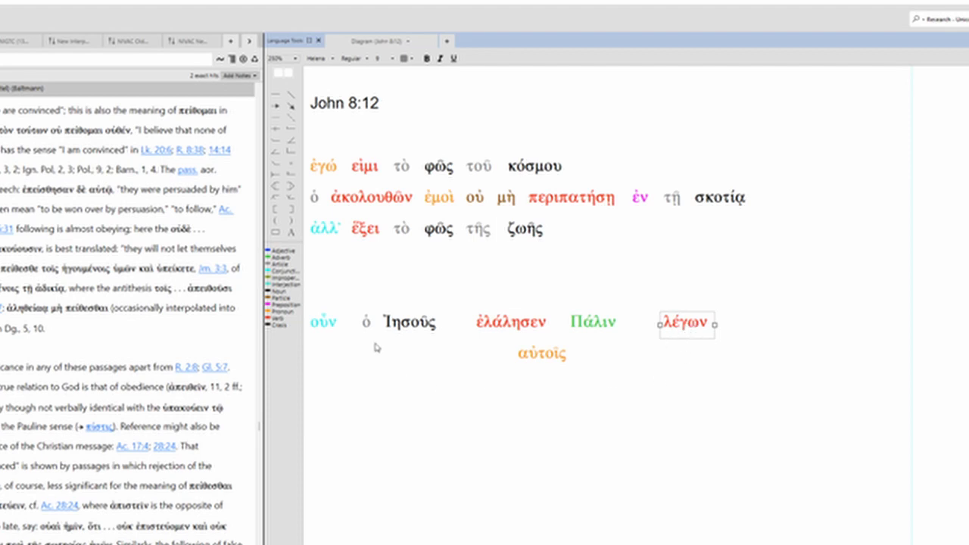
mouse_move(390, 332)
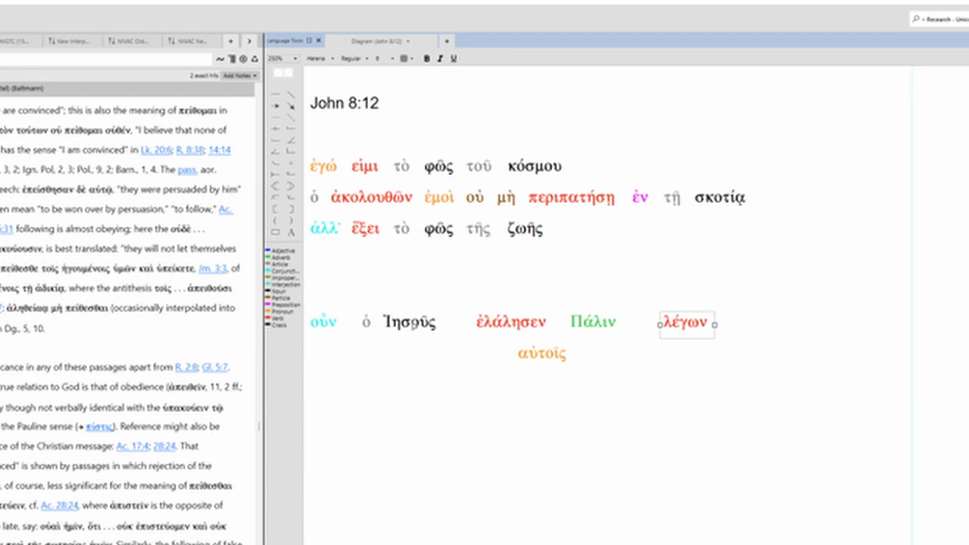
mouse_move(542, 442)
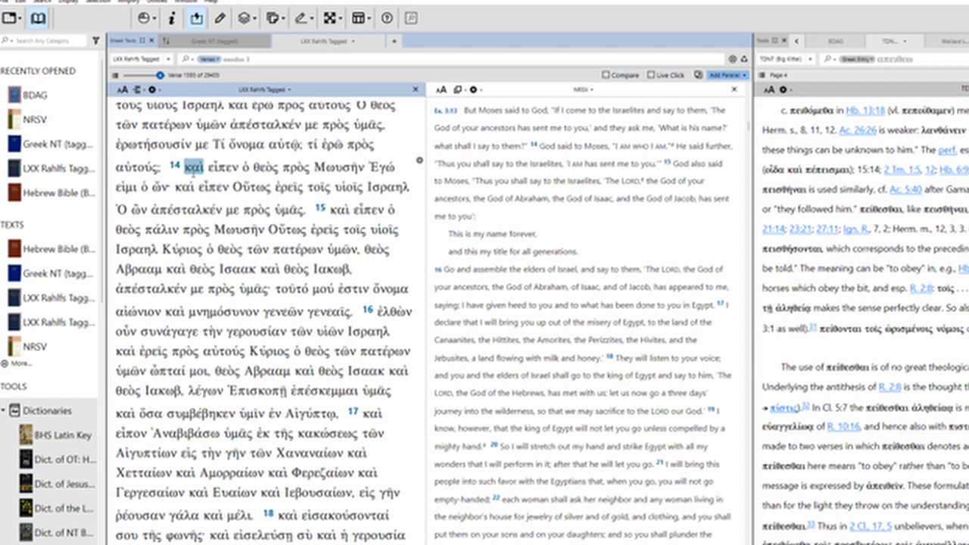
Step: Compare Exodus 3 in LXX Rahlfs with NRSV, then move ἐγώ εἰμι to its own diagram line
left_click(223, 166)
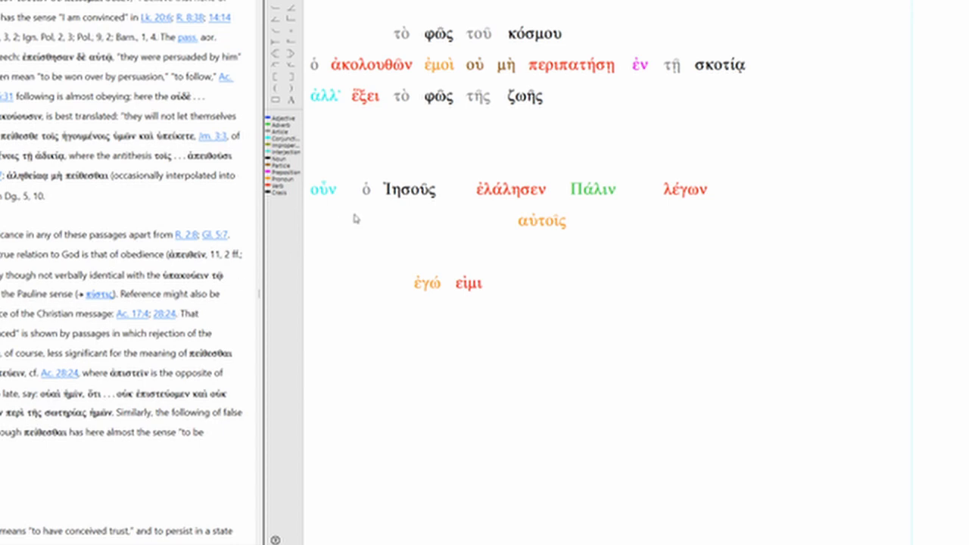
mouse_move(412, 113)
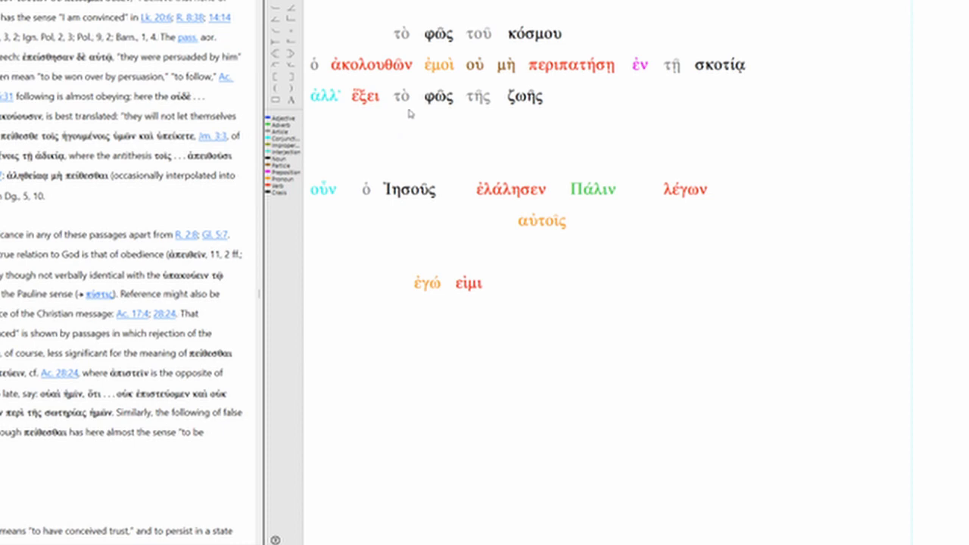
mouse_move(388, 28)
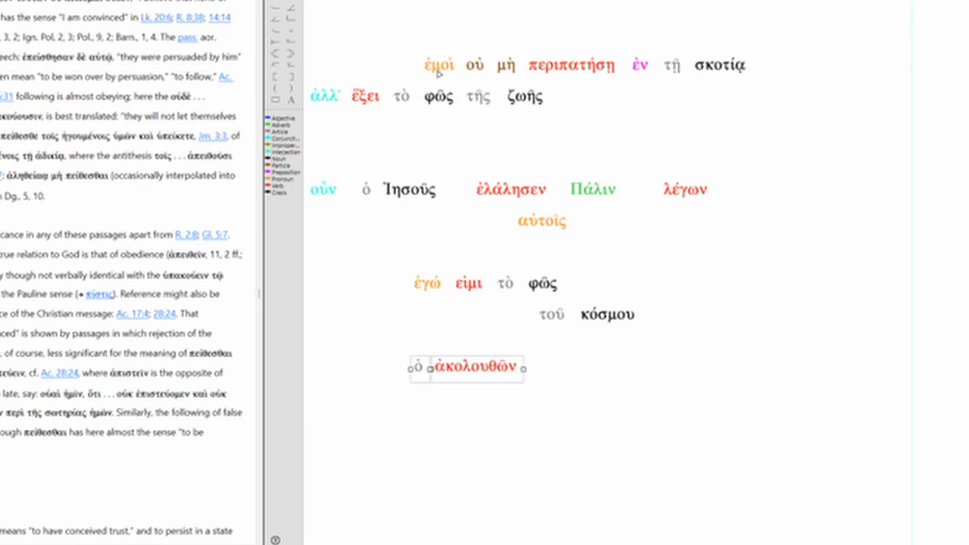
Step: Place ὁ ἀκολουθῶν, οὐ μή before περιπατήσῃ, and ἕξει after ἀλλ' on lower lines
left_click_drag(438, 65, 501, 388)
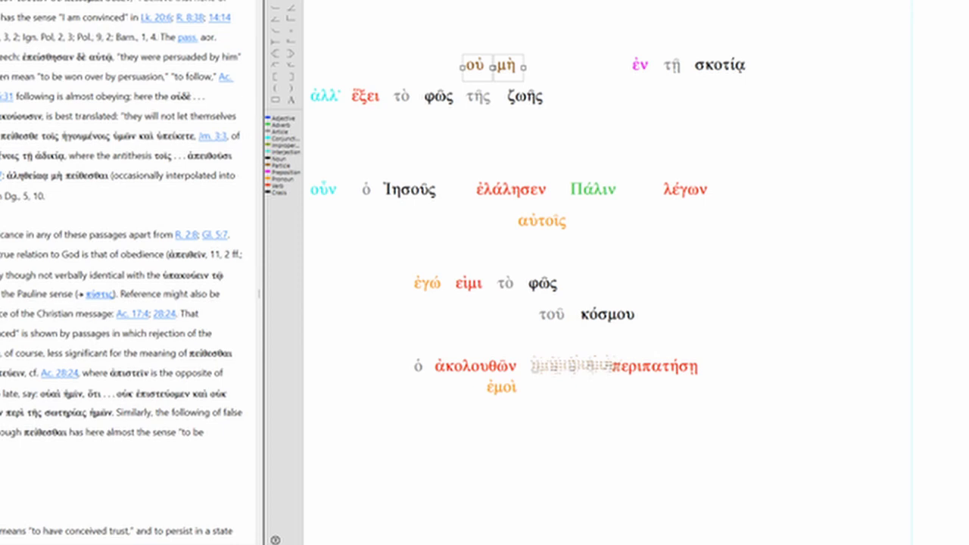
left_click_drag(493, 65, 583, 370)
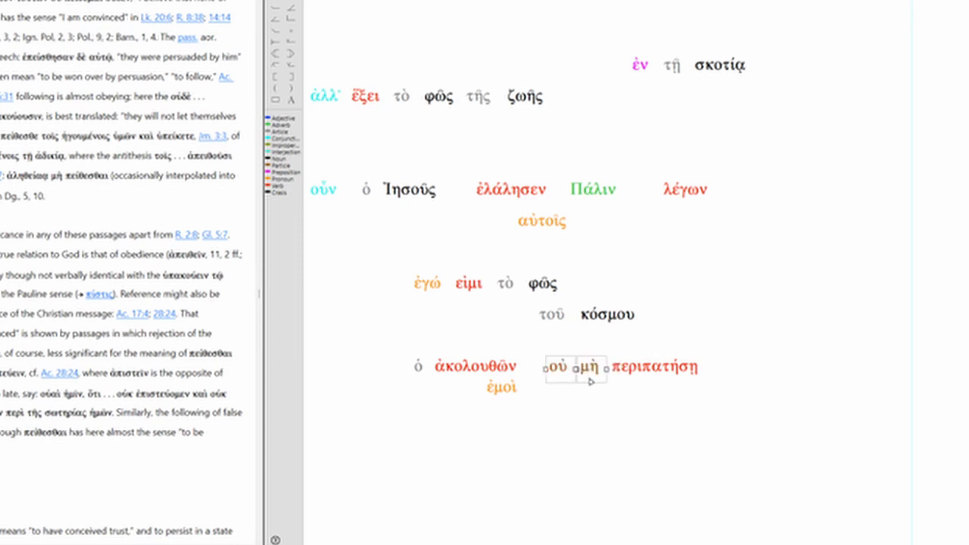
mouse_move(649, 412)
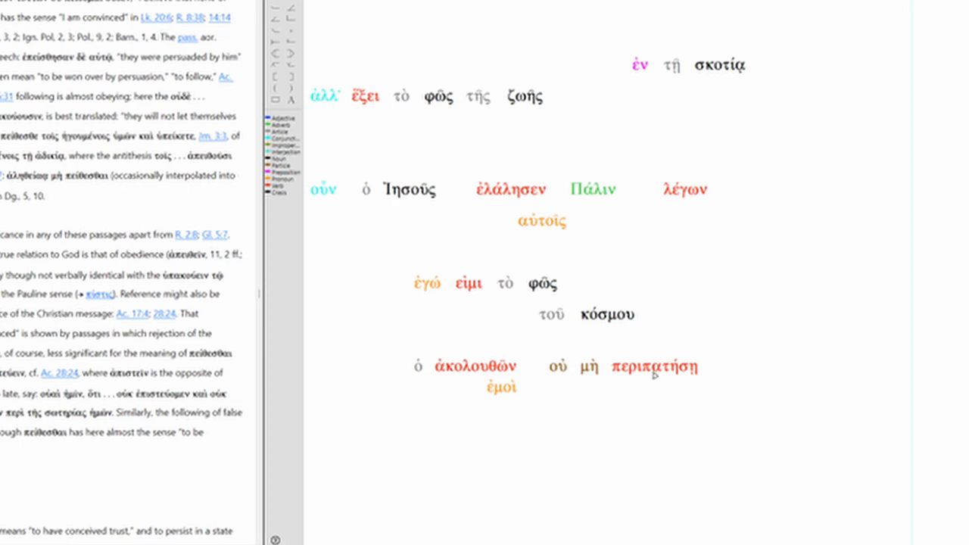
mouse_move(675, 388)
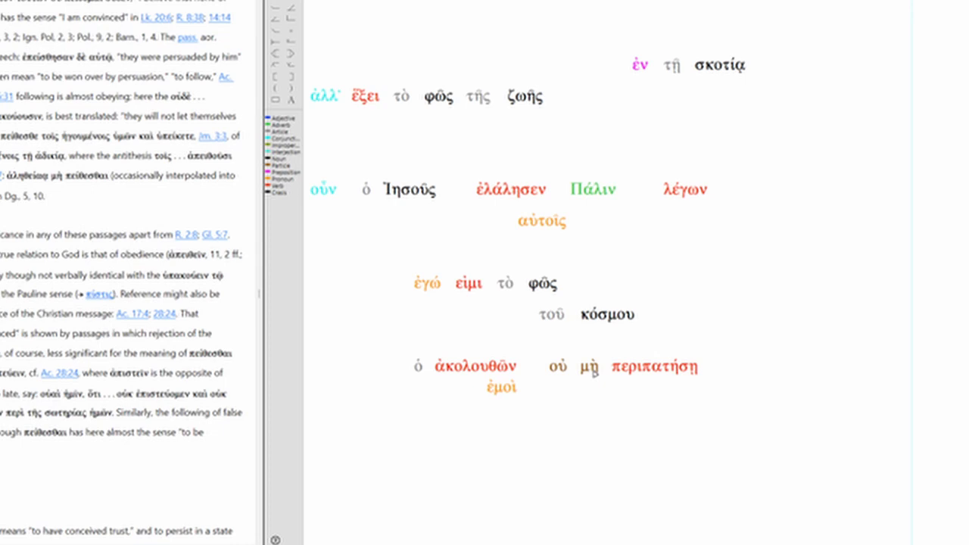
mouse_move(600, 412)
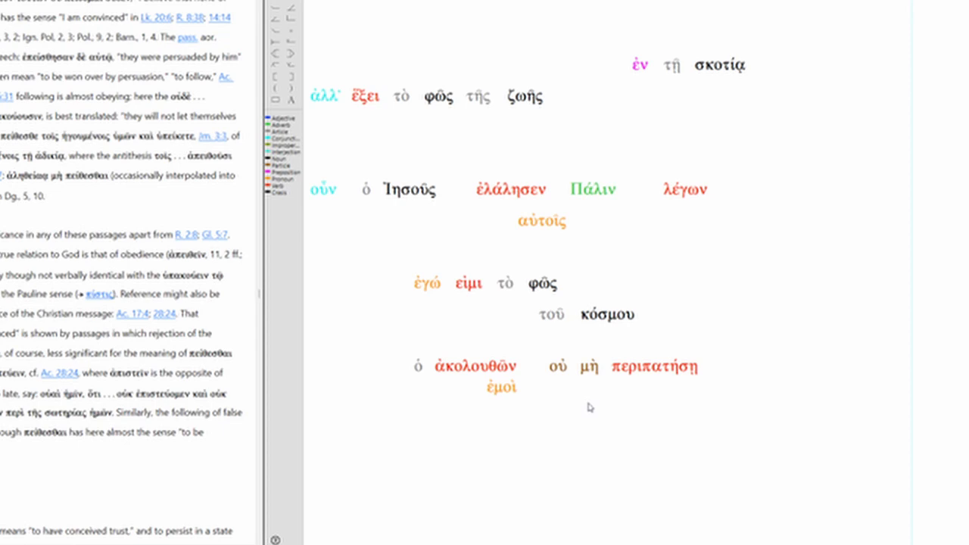
mouse_move(537, 368)
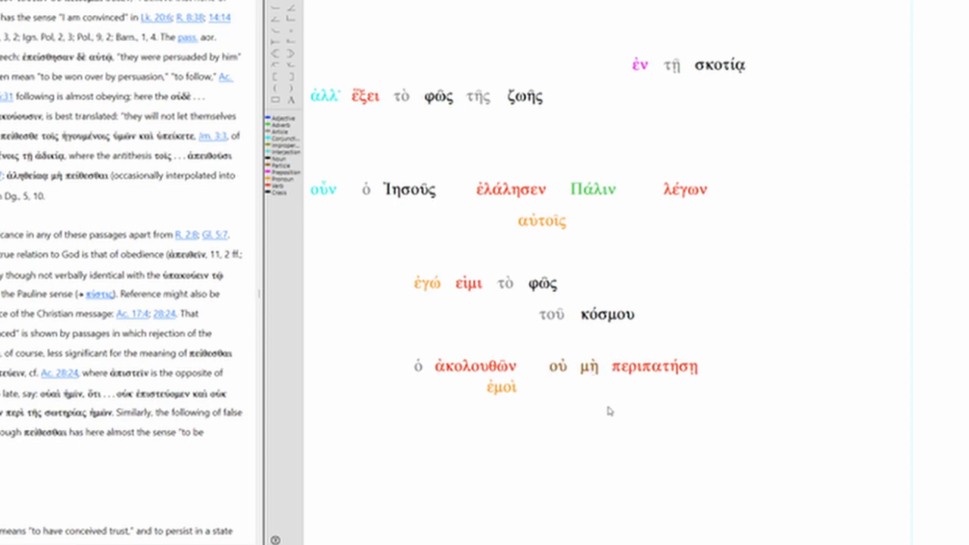
mouse_move(612, 406)
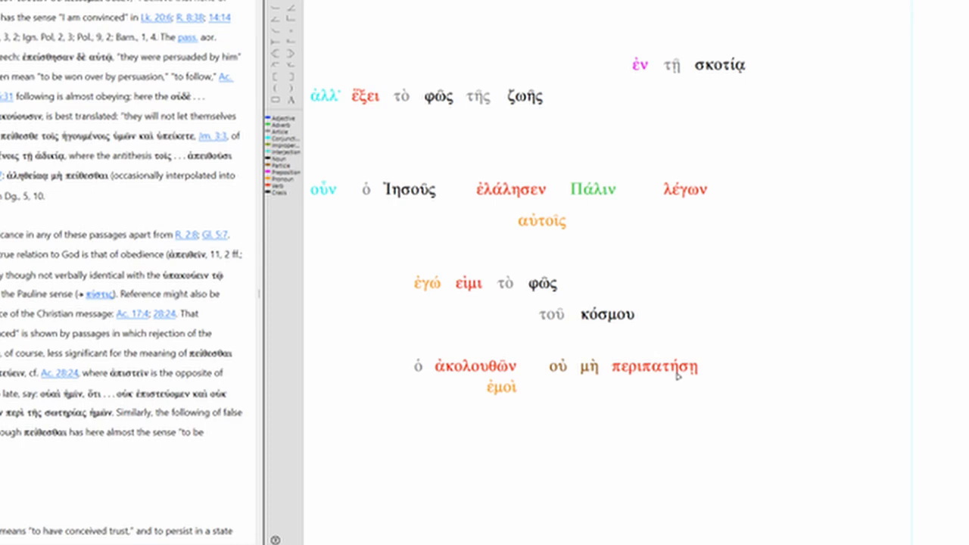
mouse_move(675, 377)
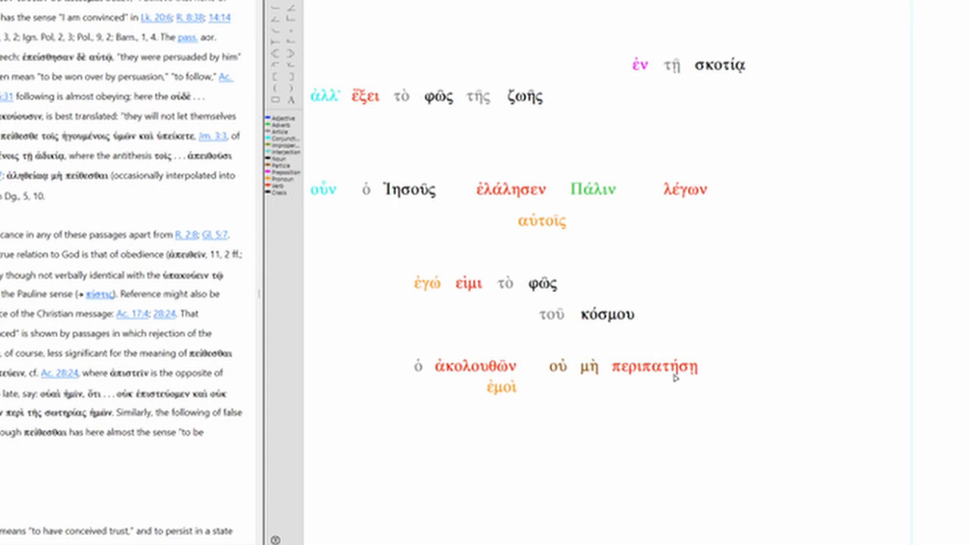
mouse_move(671, 387)
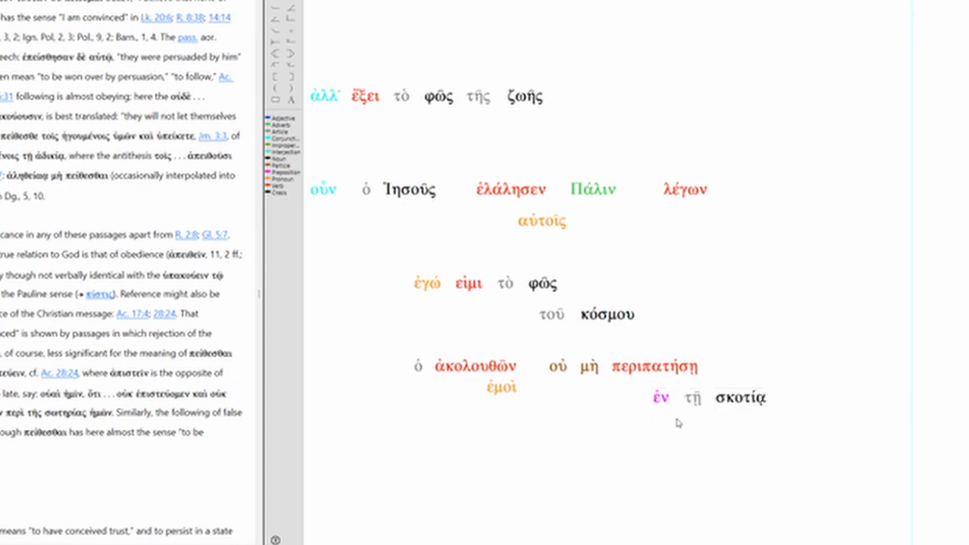
mouse_move(766, 410)
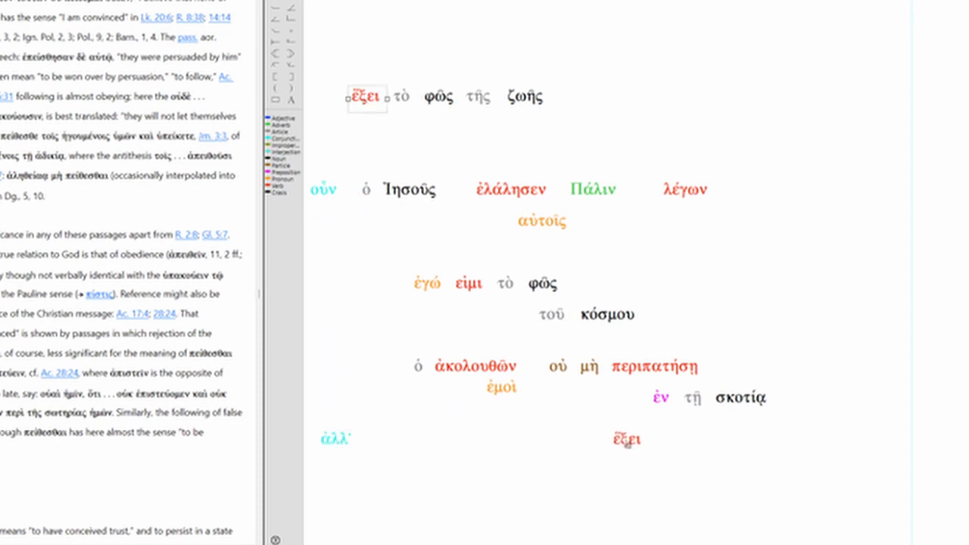
left_click(627, 439)
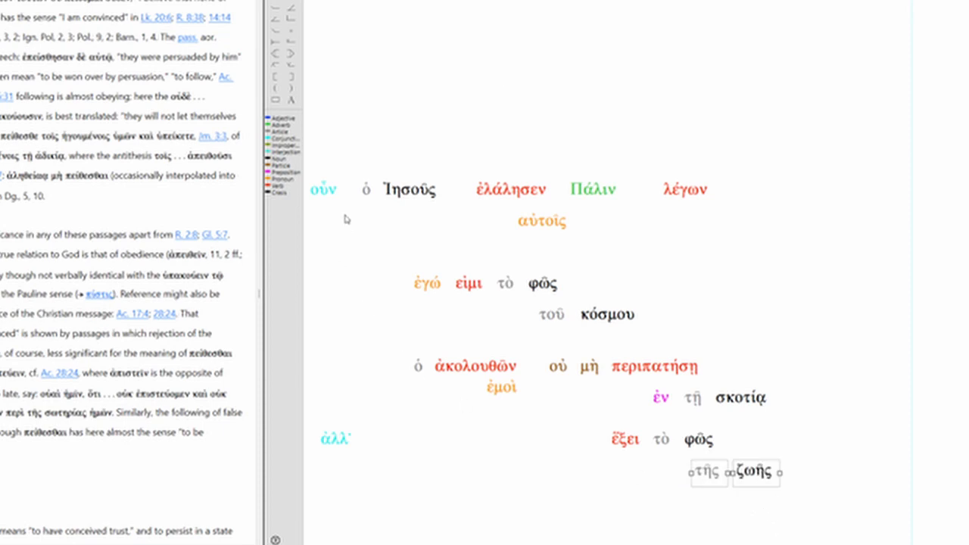
mouse_move(559, 236)
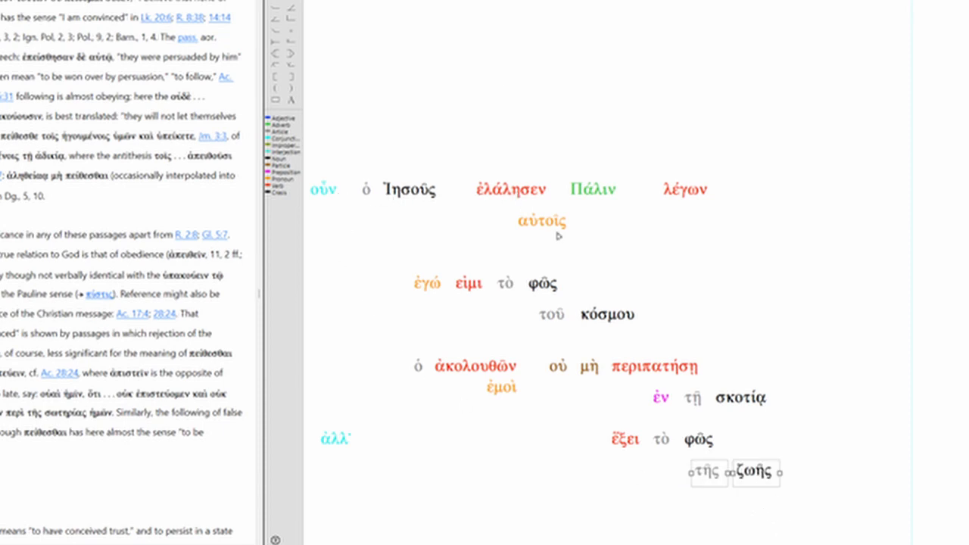
mouse_move(709, 199)
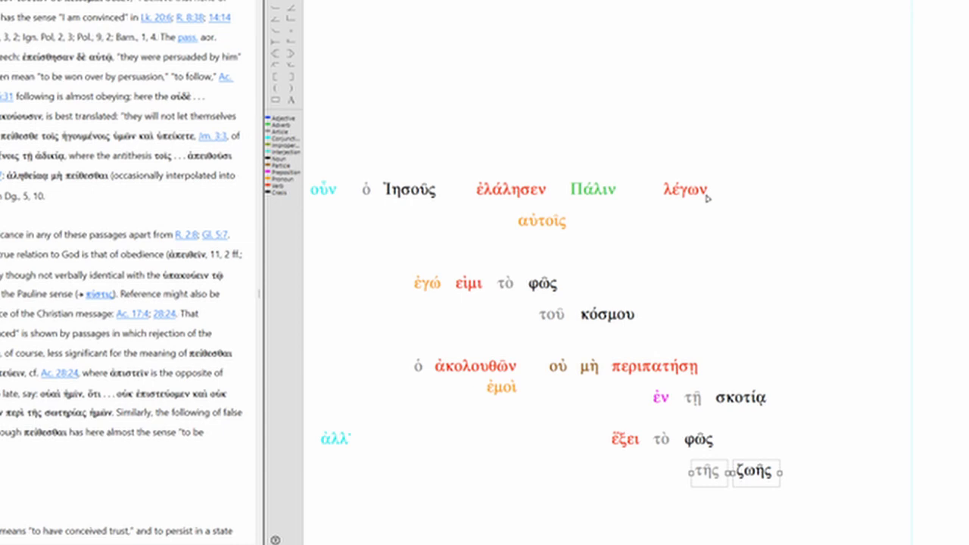
mouse_move(553, 289)
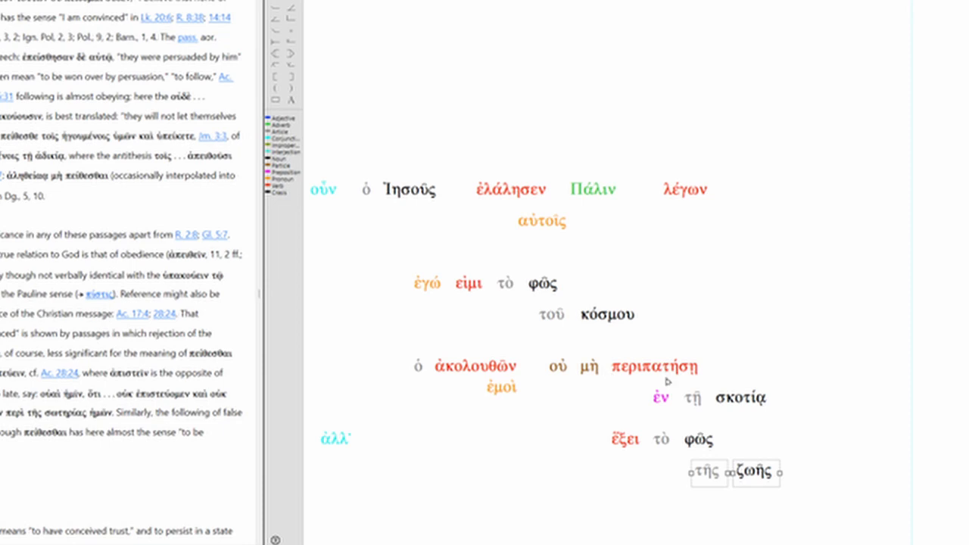
mouse_move(512, 451)
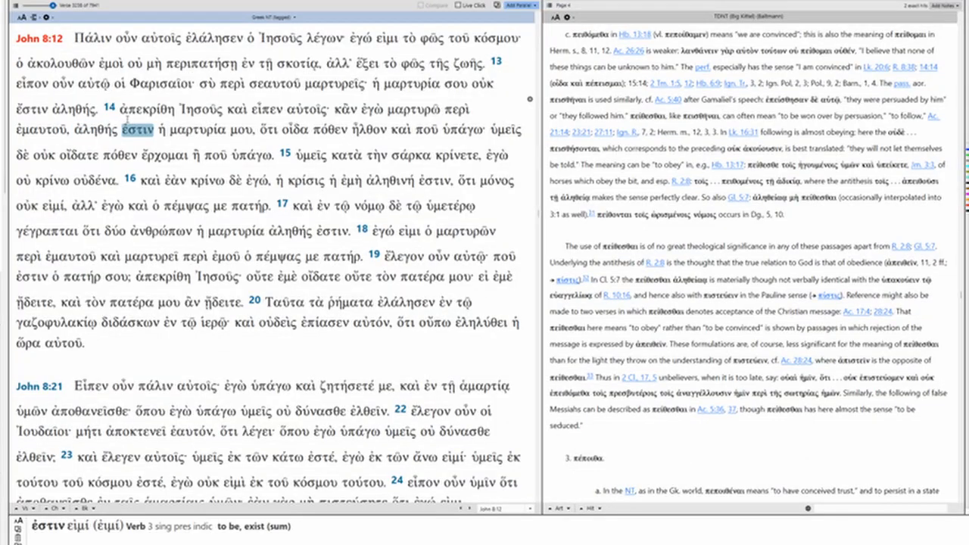
Step: Look up φῶς from John 8:12 in BDAG and read down its article
left_click(127, 38)
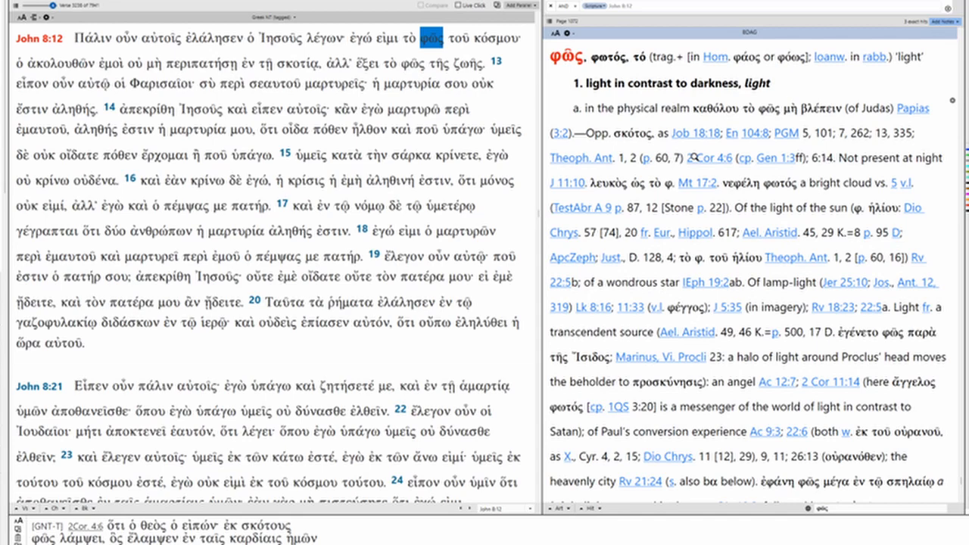
scroll("down", 3)
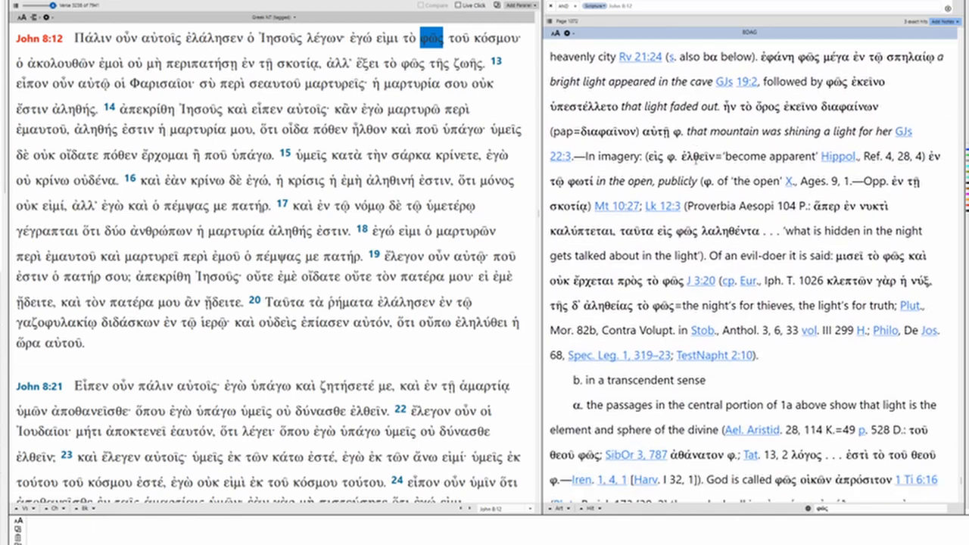
scroll("down", 3)
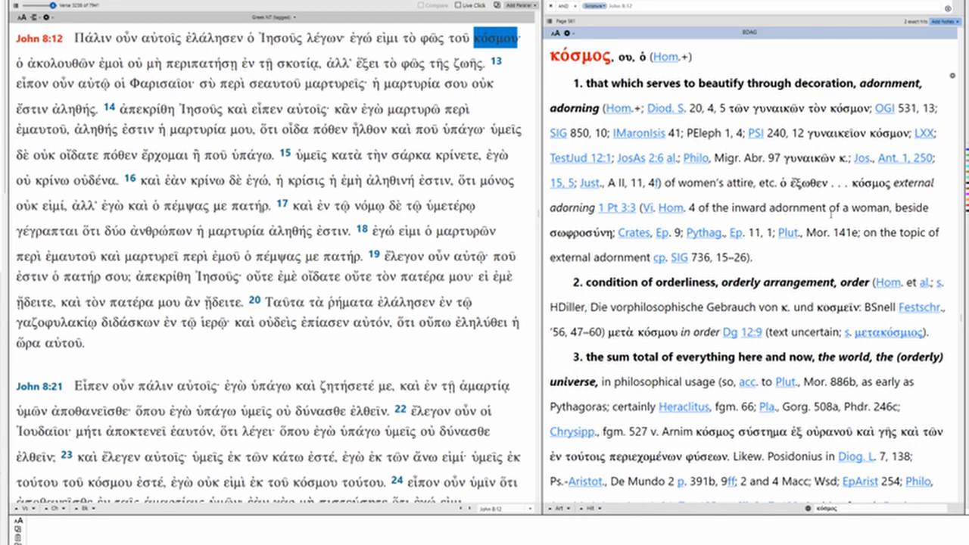
Step: Read the κόσμος entry down to sense 6, humanity in general, the world
scroll("down", 3)
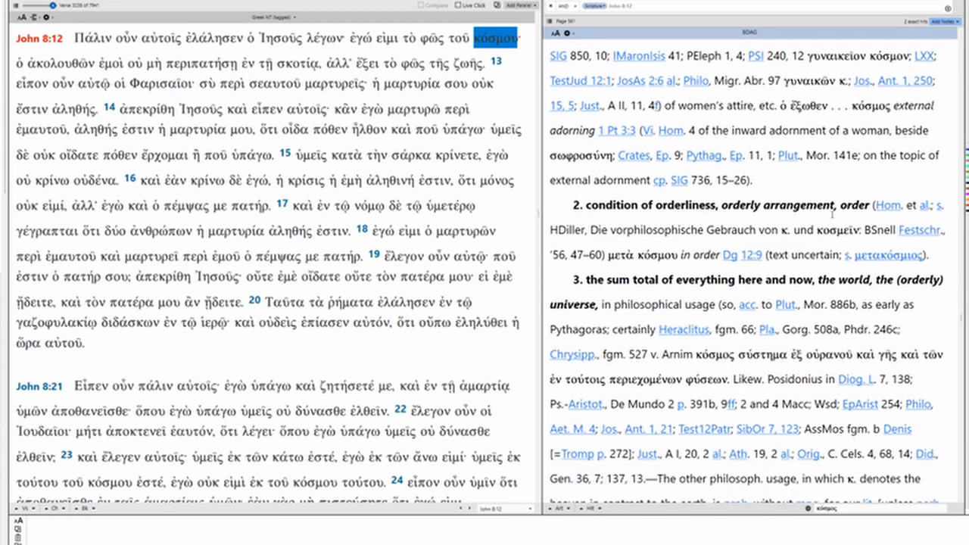
scroll("down", 3)
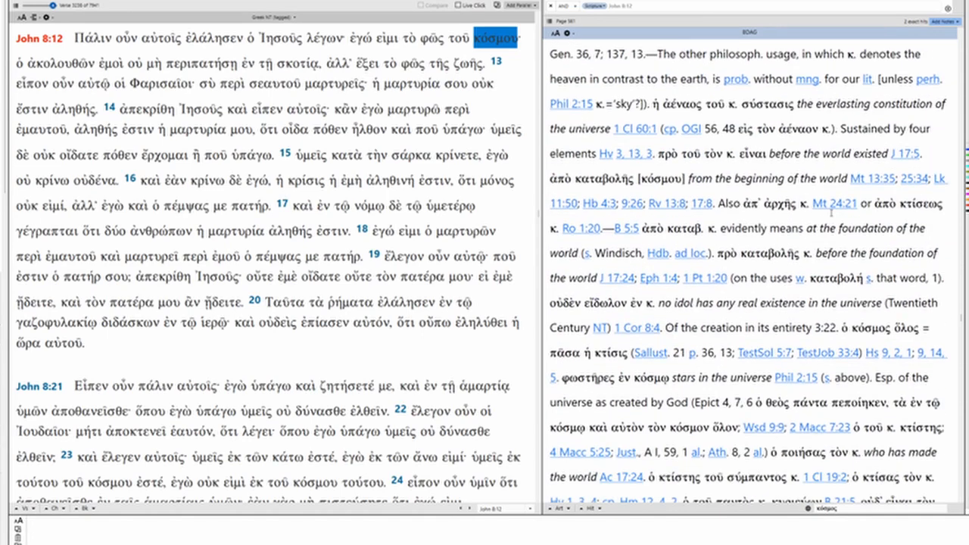
scroll("down", 3)
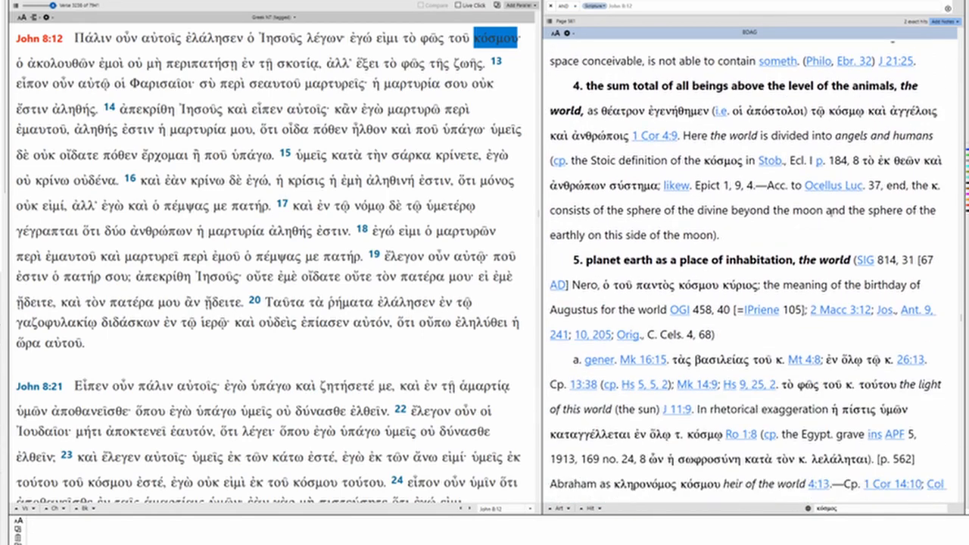
scroll("down", 3)
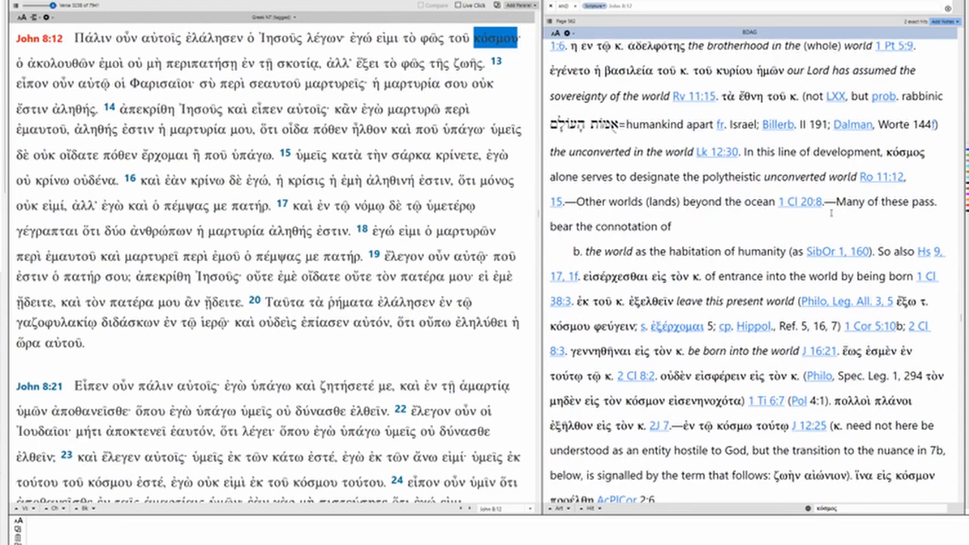
scroll("down", 3)
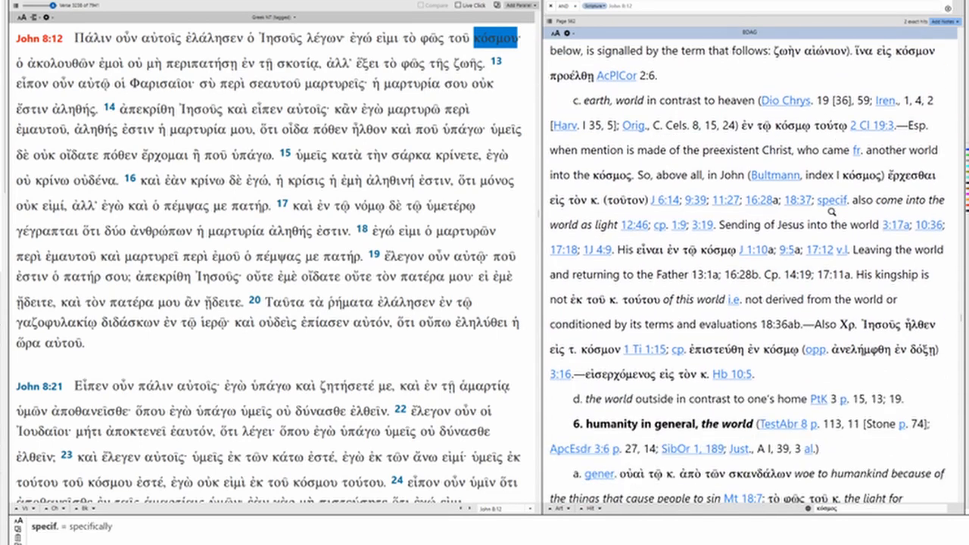
scroll("down", 3)
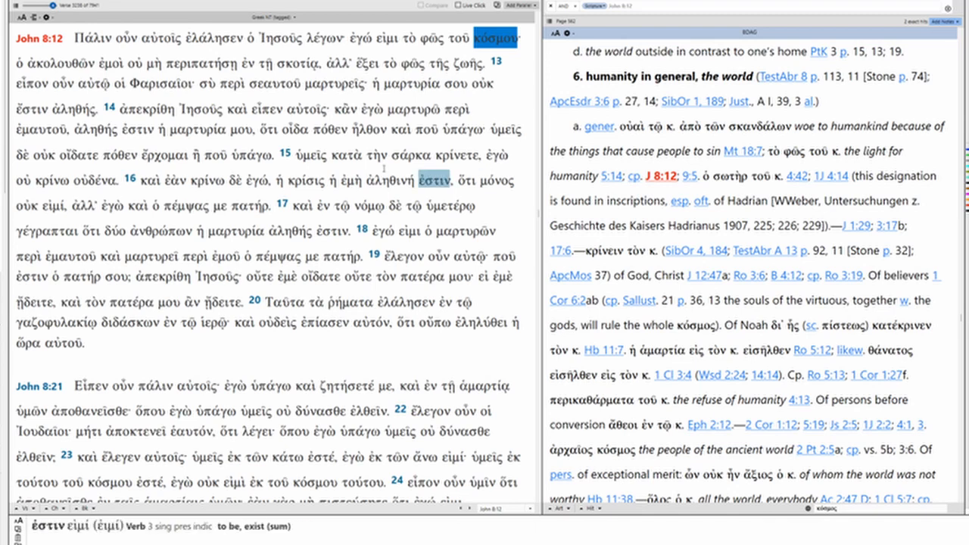
Step: Look up ἀκολουθῶν in BDAG and read back and forth through the ἀκολουθέω senses
left_click(56, 62)
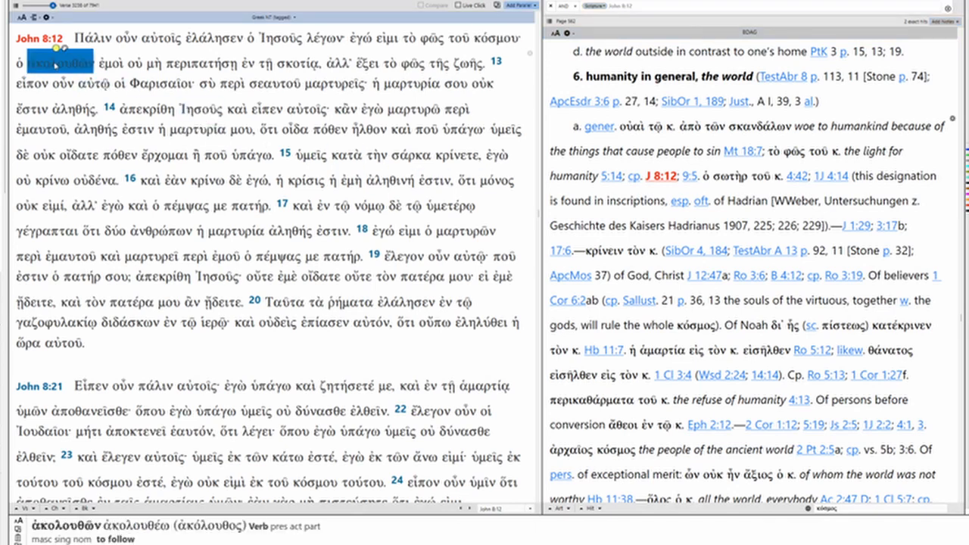
left_click(59, 62)
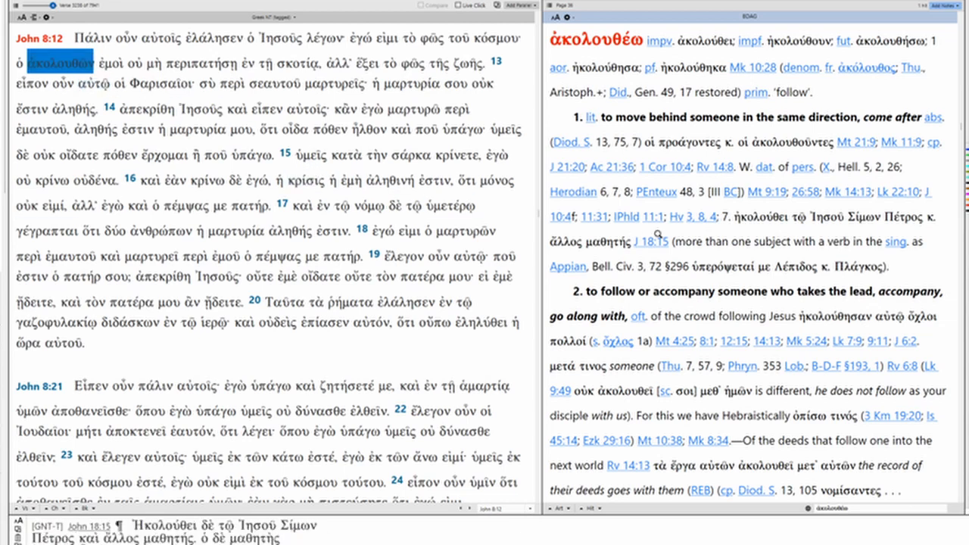
scroll("down", 3)
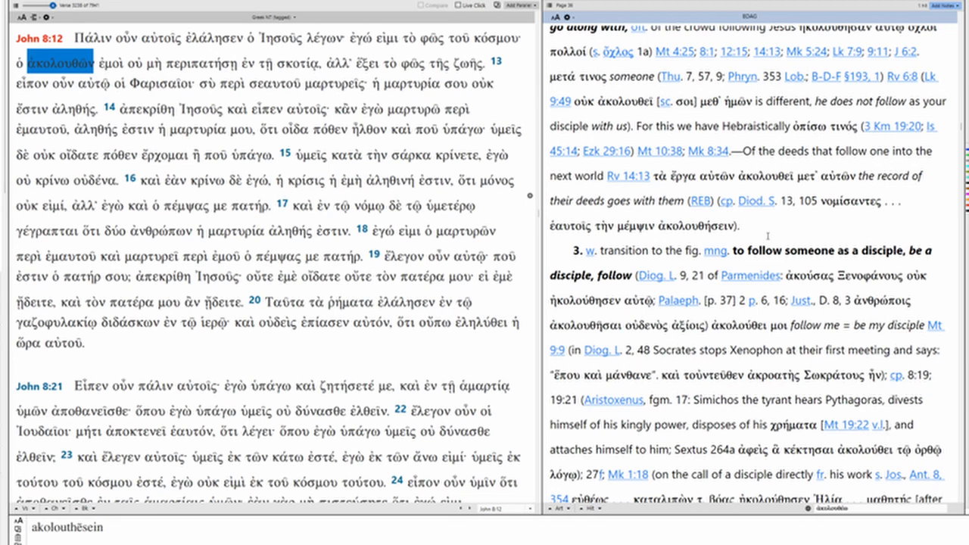
scroll("down", 3)
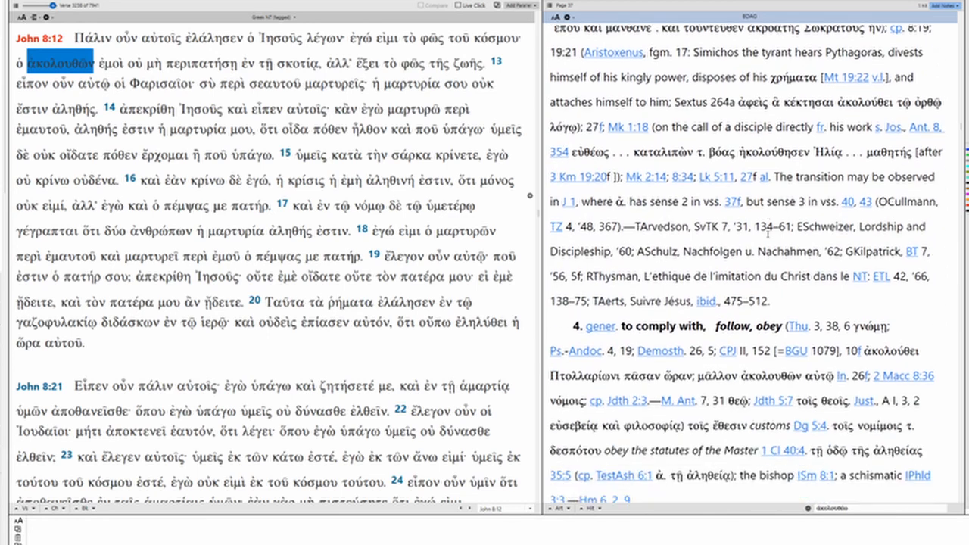
scroll("up", 3)
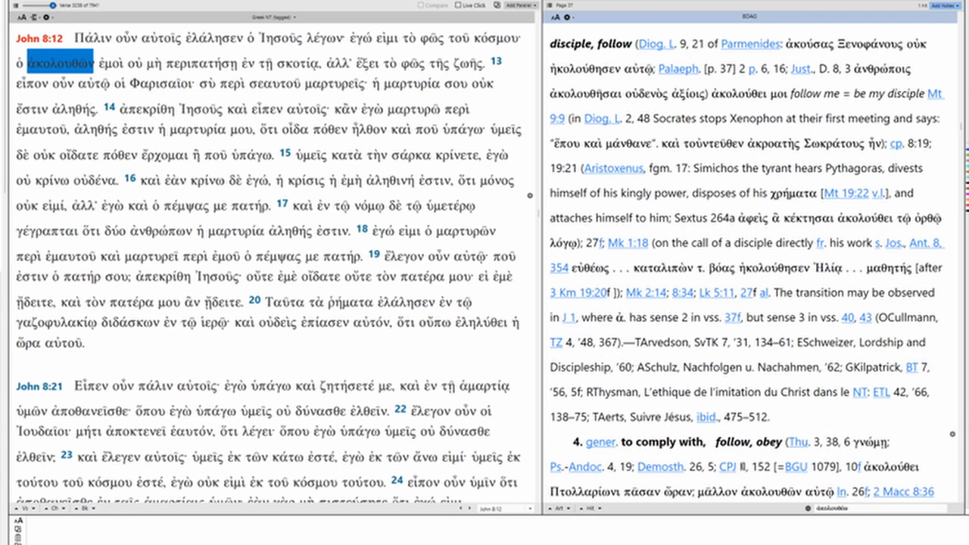
scroll("down", 3)
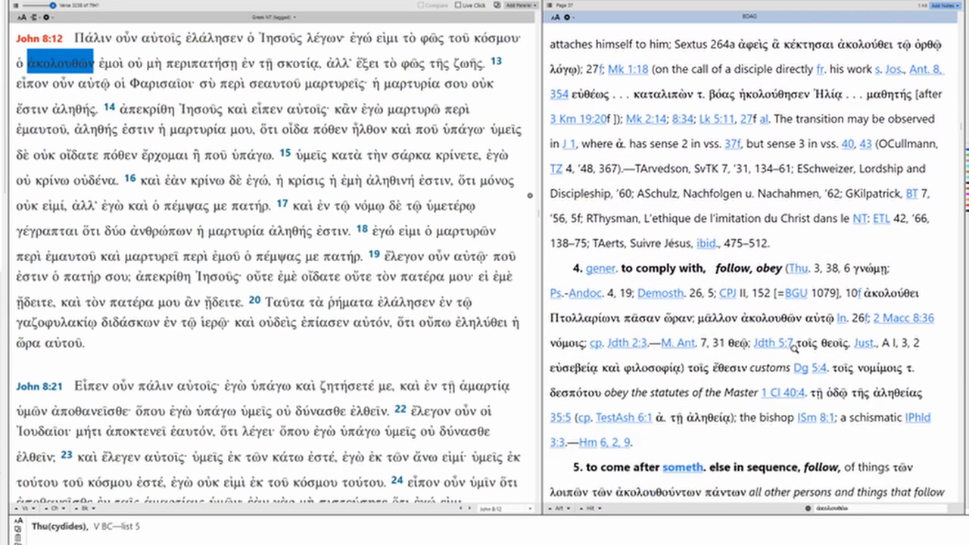
scroll("down", 3)
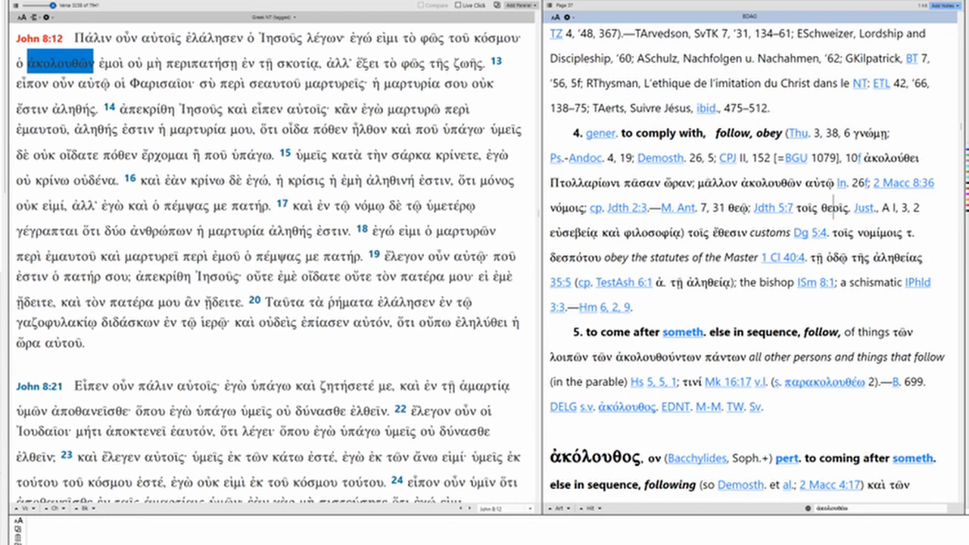
scroll("up", 3)
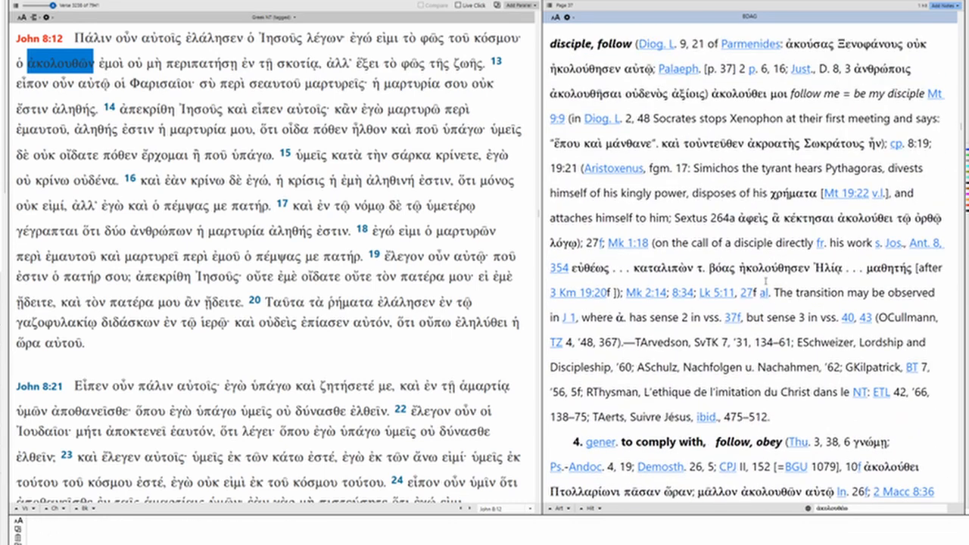
scroll("up", 3)
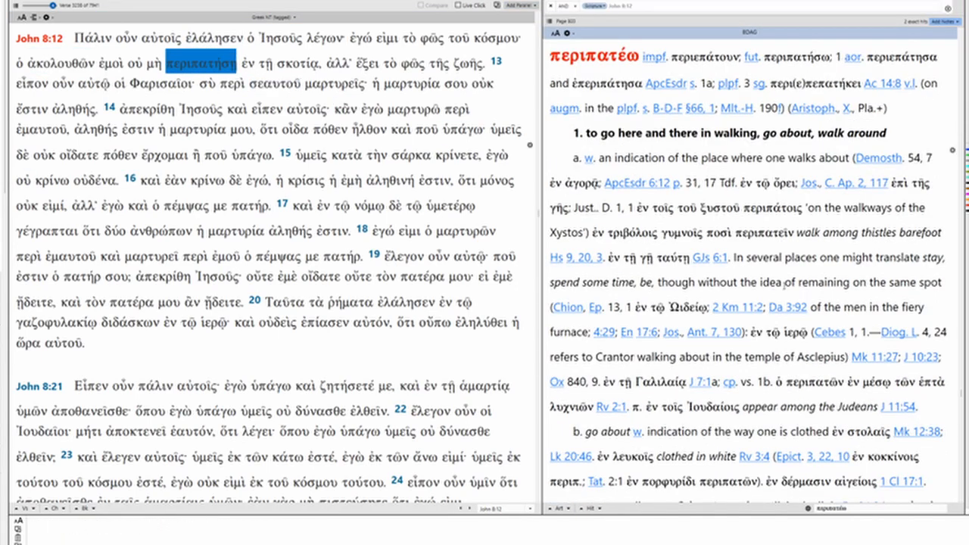
Step: Read περιπατέω down to sense 2, to conduct one's life, behave, live, and mark it
scroll("down", 3)
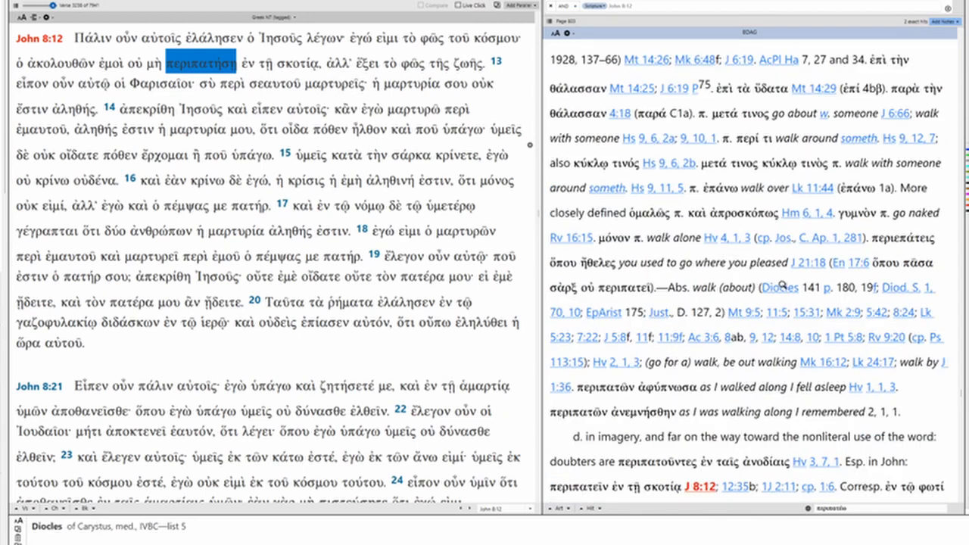
scroll("down", 3)
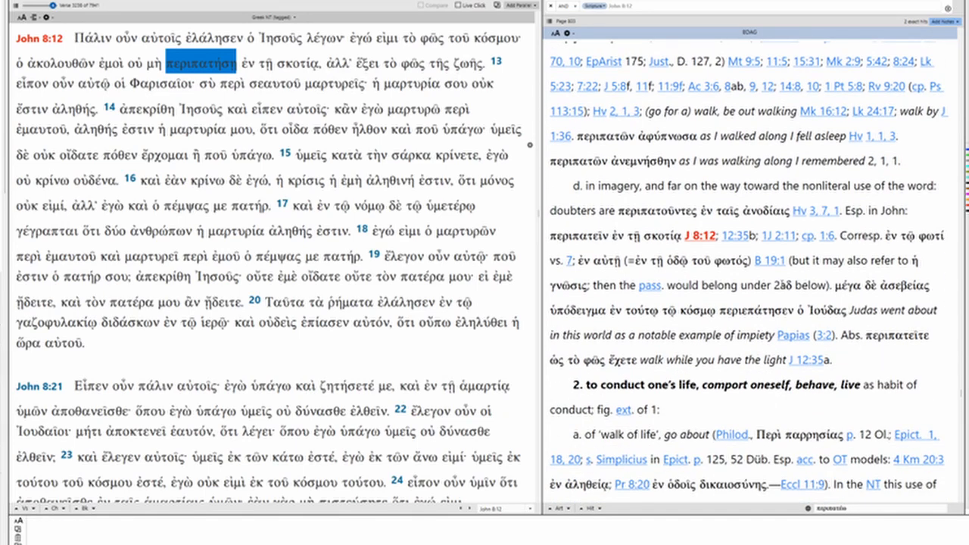
scroll("down", 3)
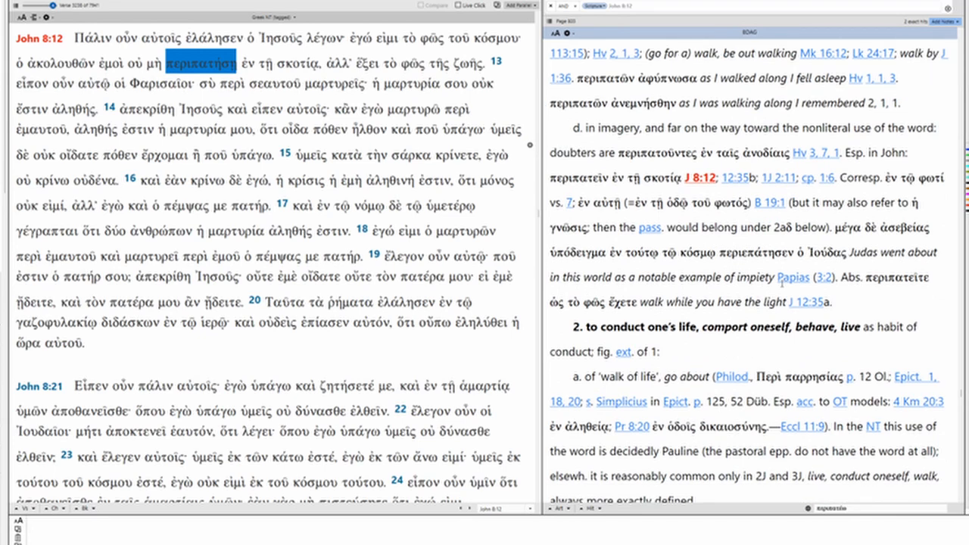
double_click(572, 151)
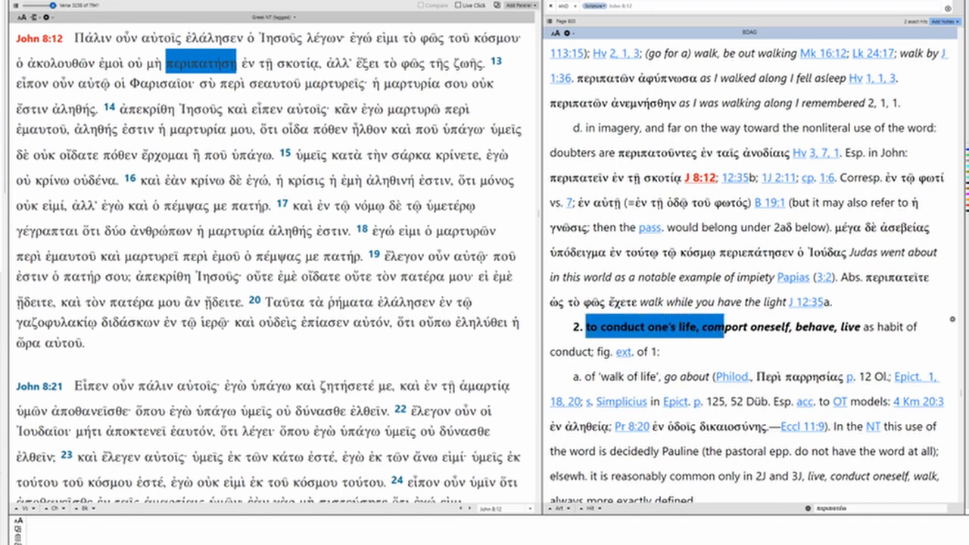
Step: Bring up the σκοτία entry, darkness and darkening of the mind, and read down it
scroll("down", 3)
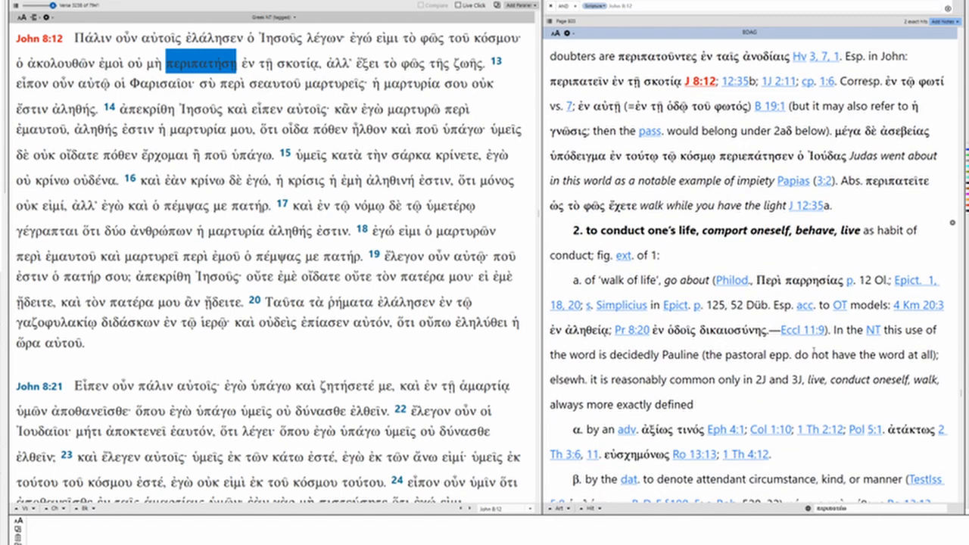
scroll("down", 3)
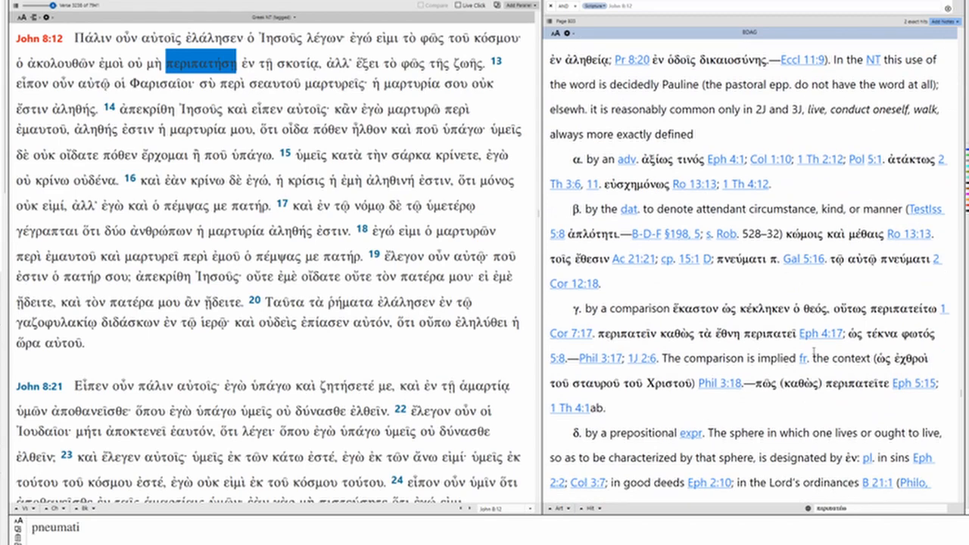
scroll("down", 3)
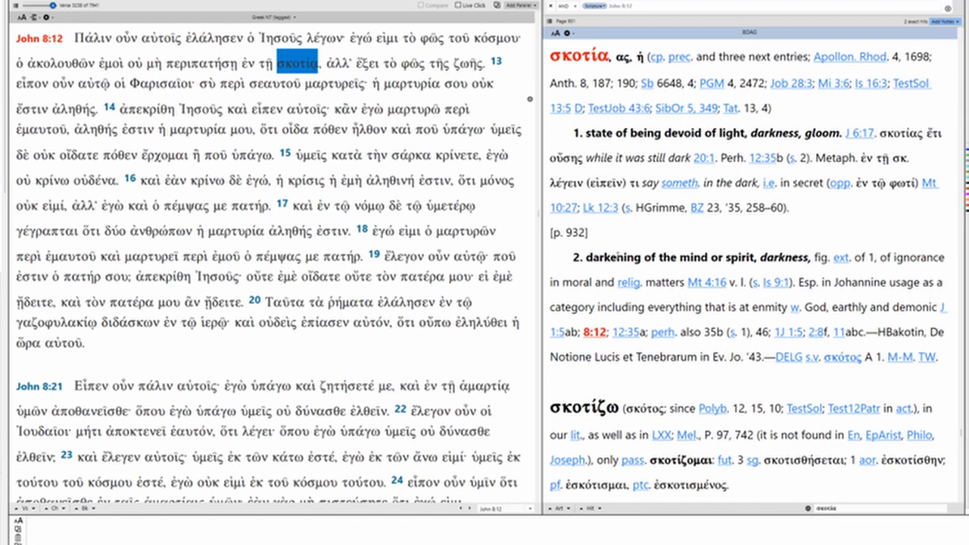
Step: Look up ζωῆς in BDAG and read the ζωή entry down to sense 2, transcendent life
double_click(655, 258)
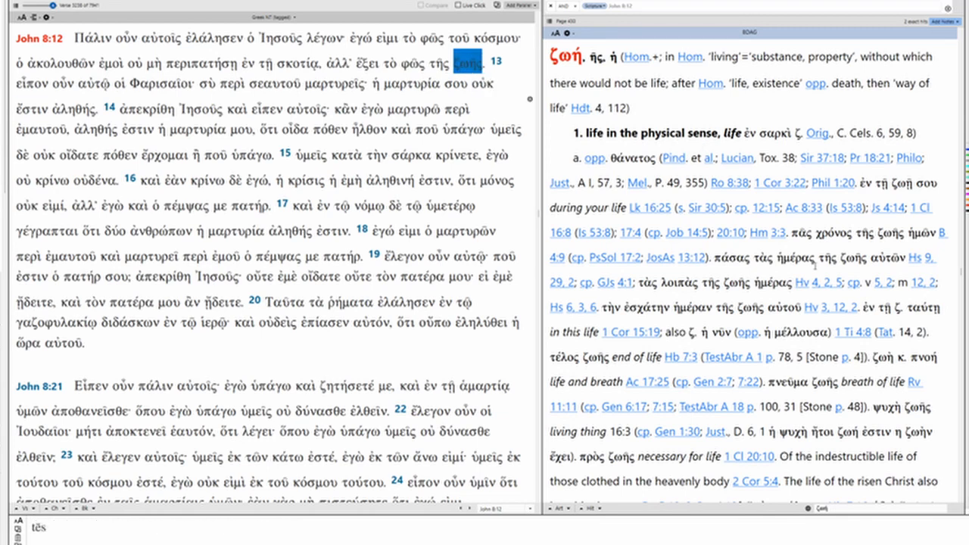
scroll("down", 3)
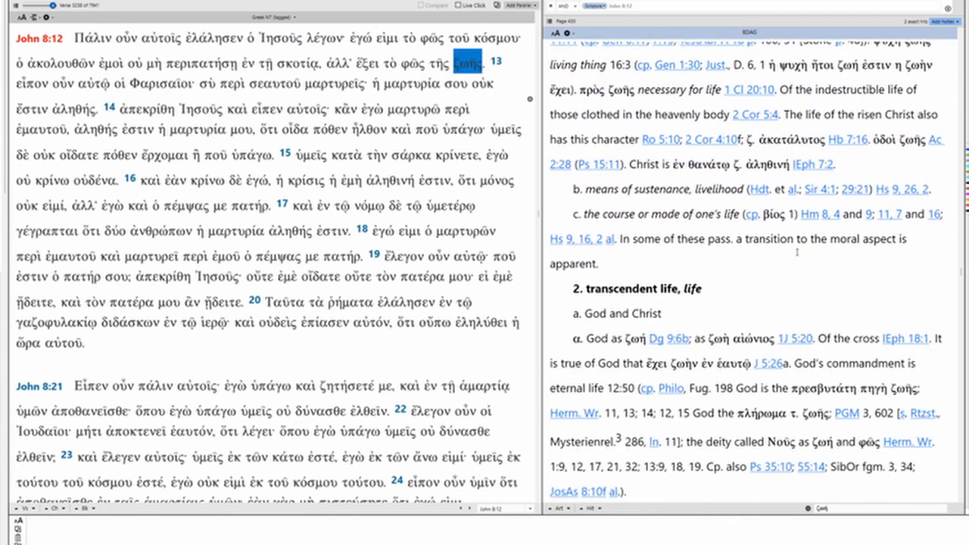